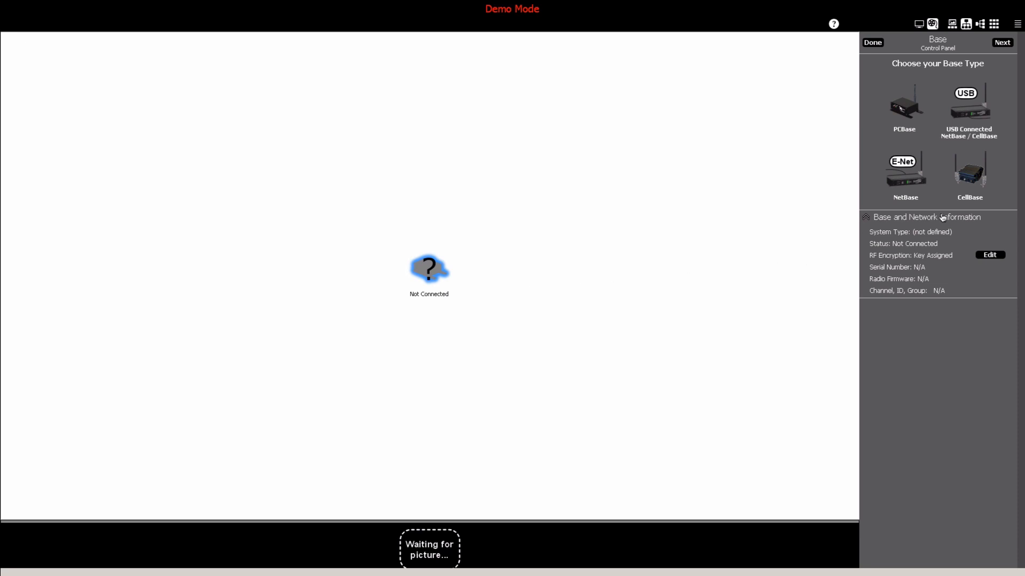
# Choose CellBase as the base type and proceed to its connection setup
pyautogui.click(970, 171)
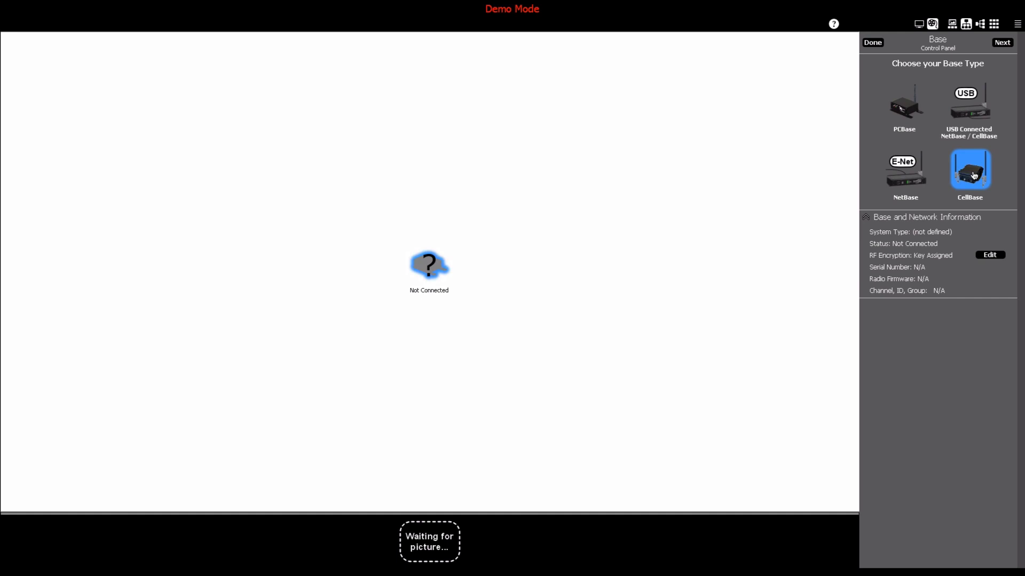
pyautogui.click(970, 170)
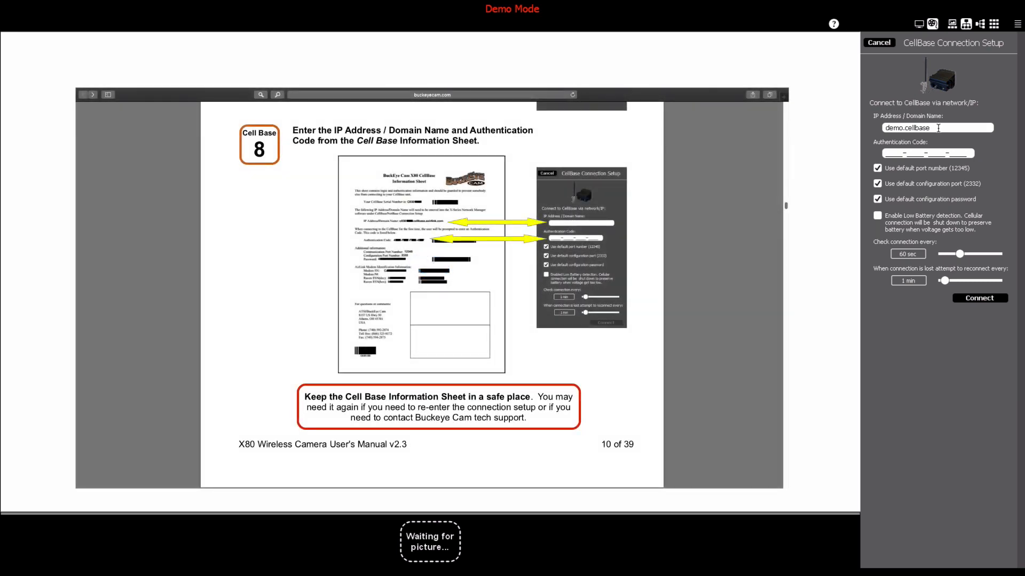
# Connect to demo.cellbase with the authentication code and a 30 sec reconnect interval
pyautogui.tripleClick(937, 127)
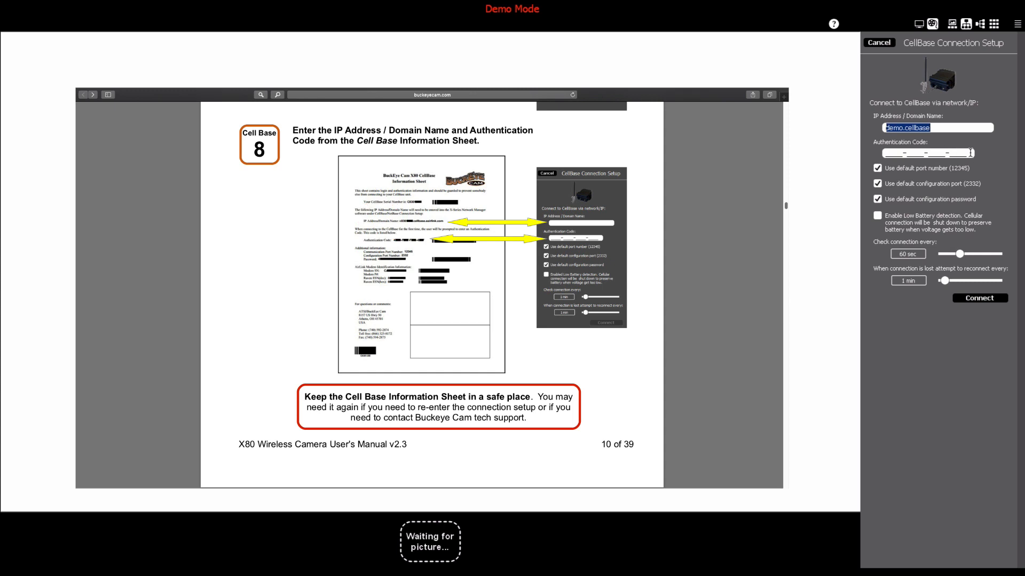
pyautogui.click(926, 153)
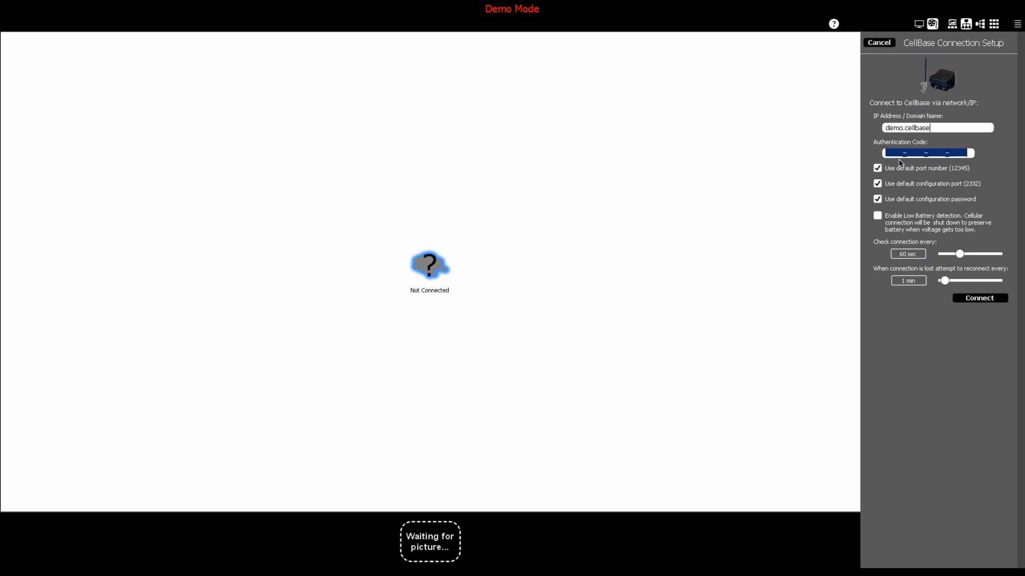
pyautogui.moveTo(879, 194)
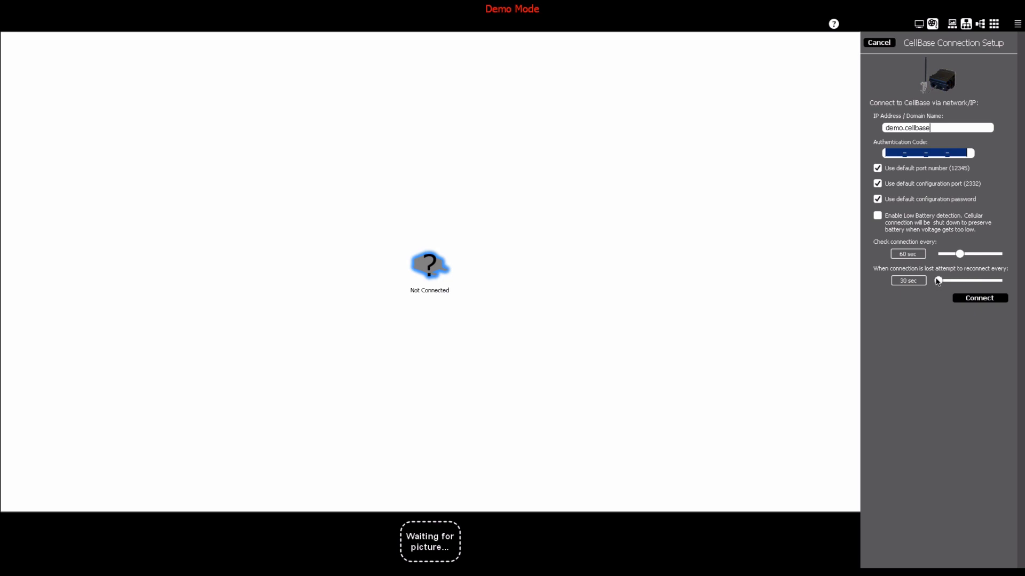
pyautogui.moveTo(907, 333)
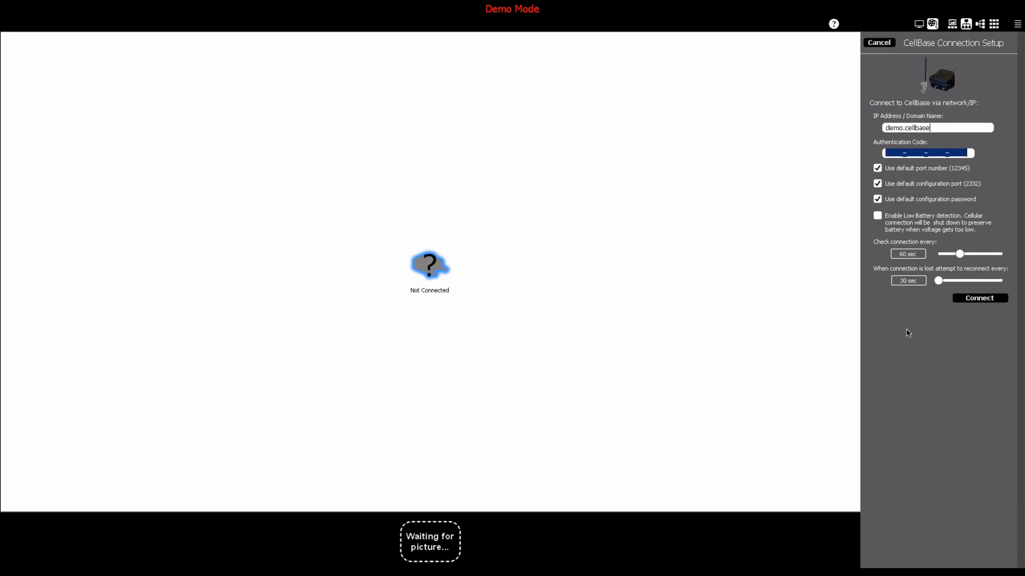
pyautogui.moveTo(979, 297)
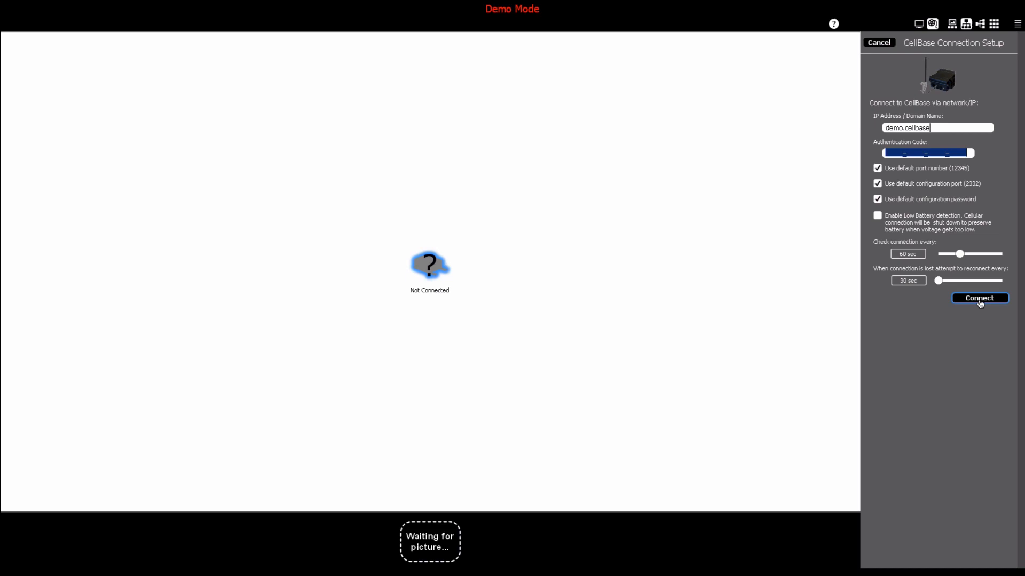
pyautogui.click(980, 298)
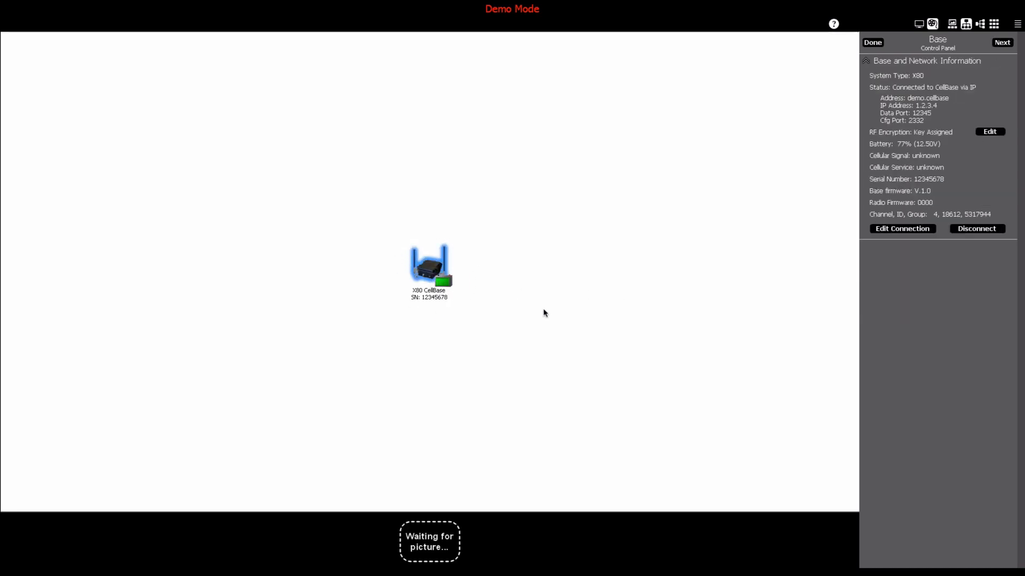
# Confirm the X80 CellBase shows Connected via IP and finish reviewing its details
pyautogui.click(873, 42)
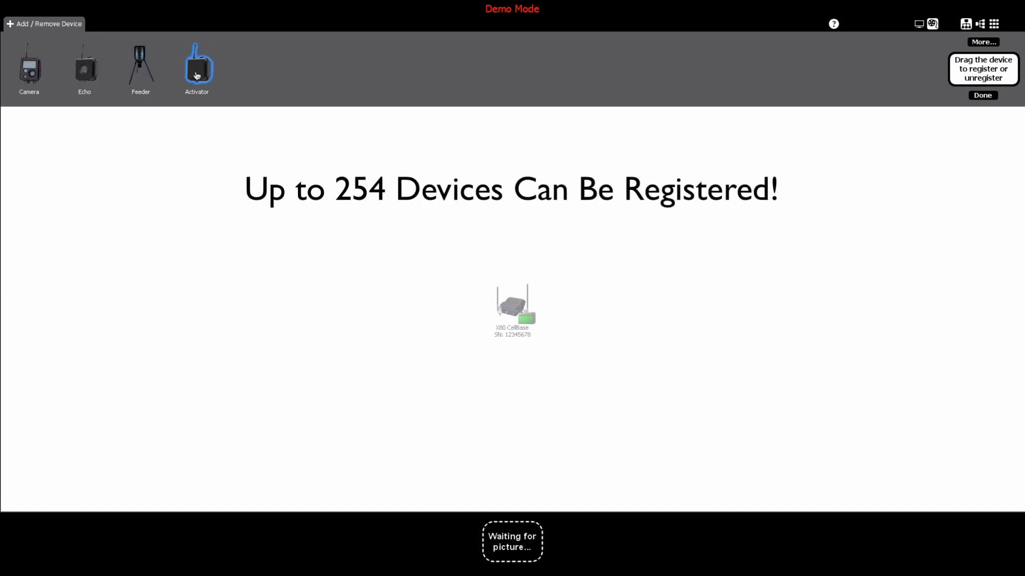
pyautogui.moveTo(267, 74)
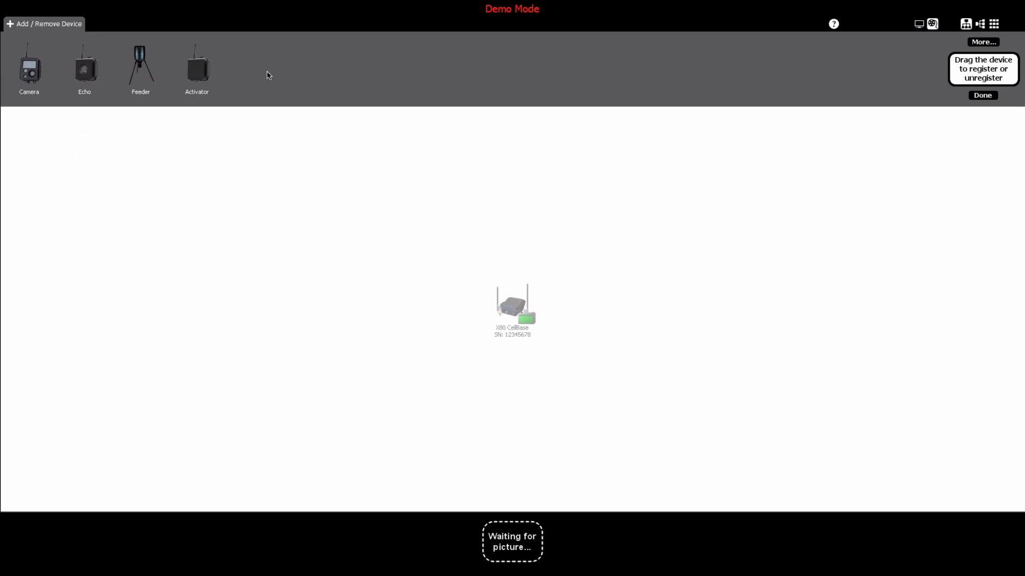
pyautogui.moveTo(30, 69)
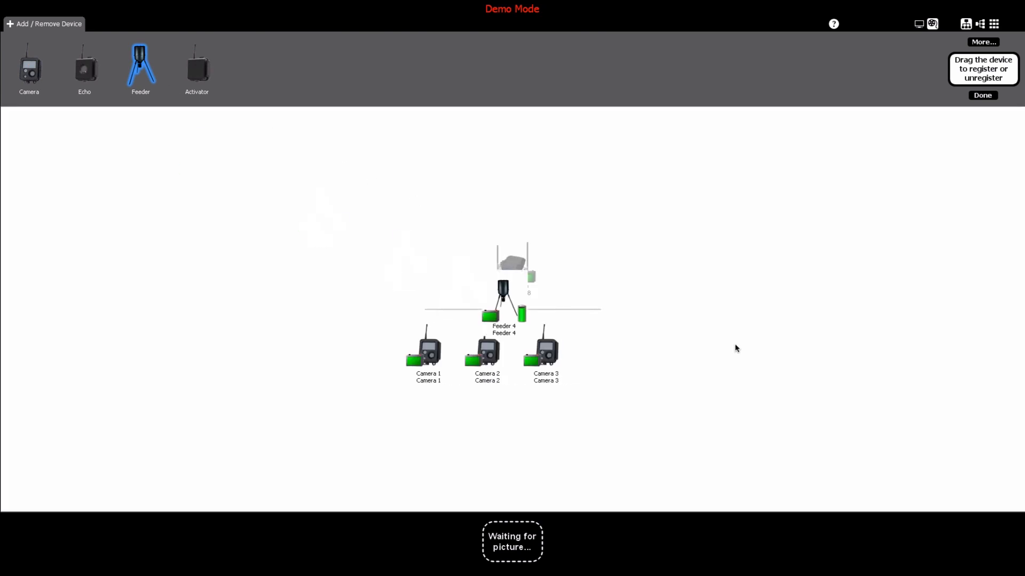
# Finish registering Camera 1, Camera 2, Camera 3 and Feeder 4 under the X80 CellBase
pyautogui.click(982, 95)
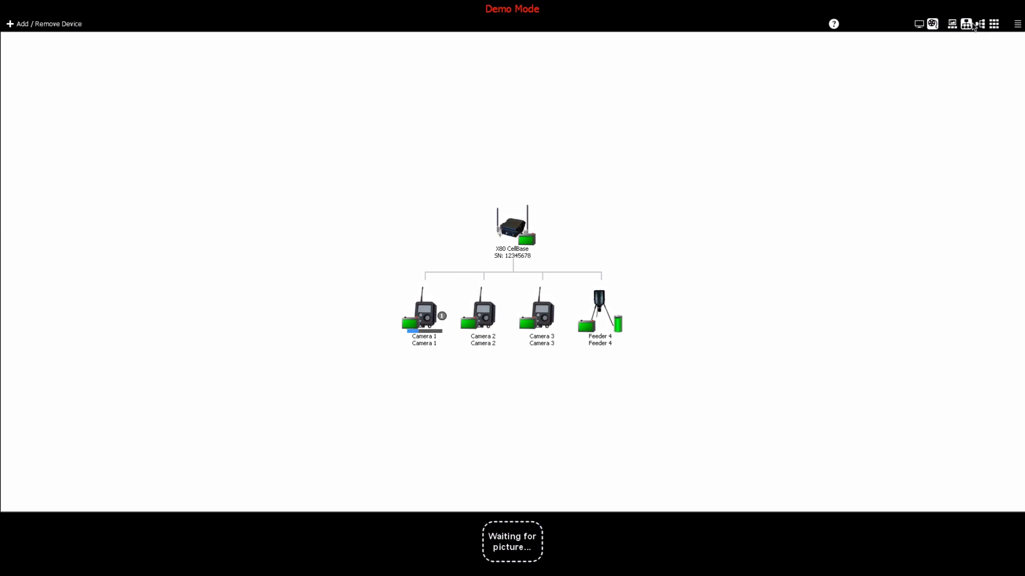
# Switch the network map layout and bring up Camera 1's control panel with its deer picture preview
pyautogui.click(964, 25)
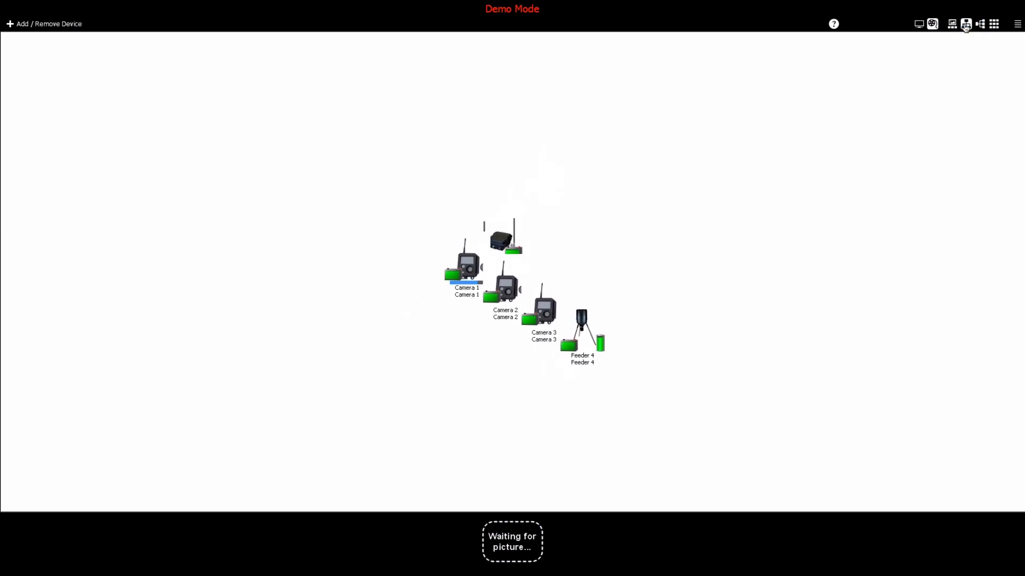
pyautogui.click(966, 25)
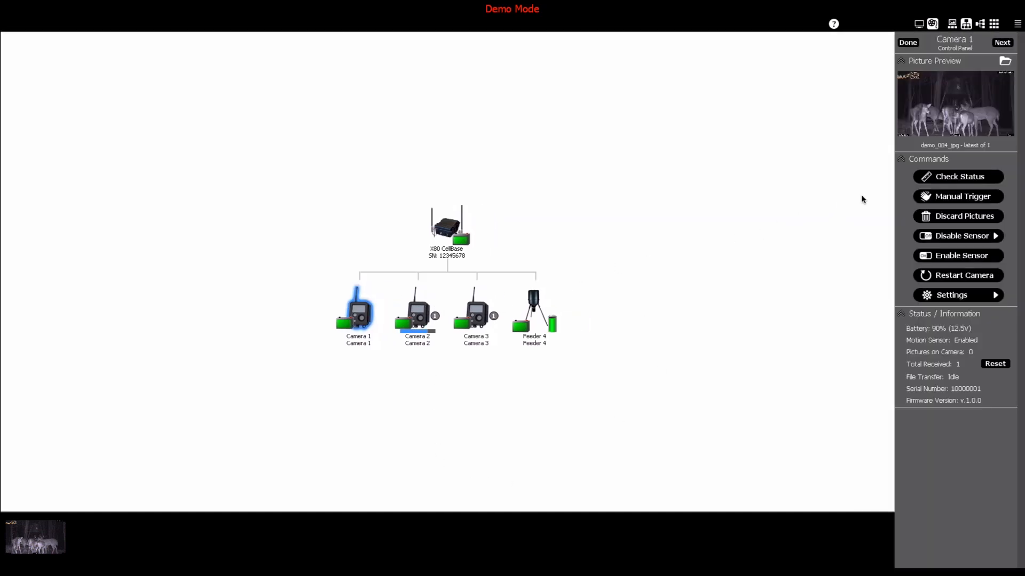
pyautogui.click(957, 216)
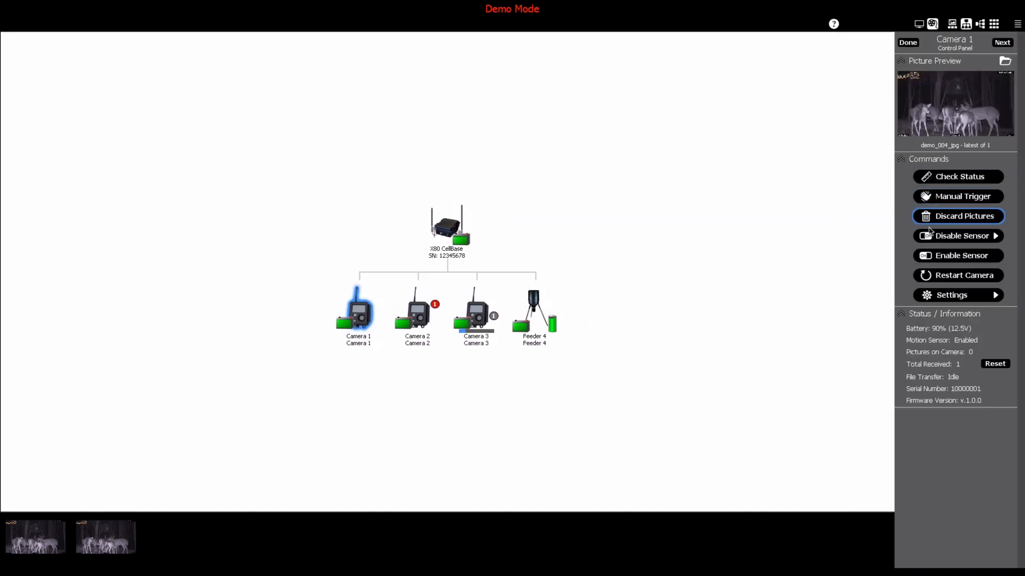
pyautogui.moveTo(951, 294)
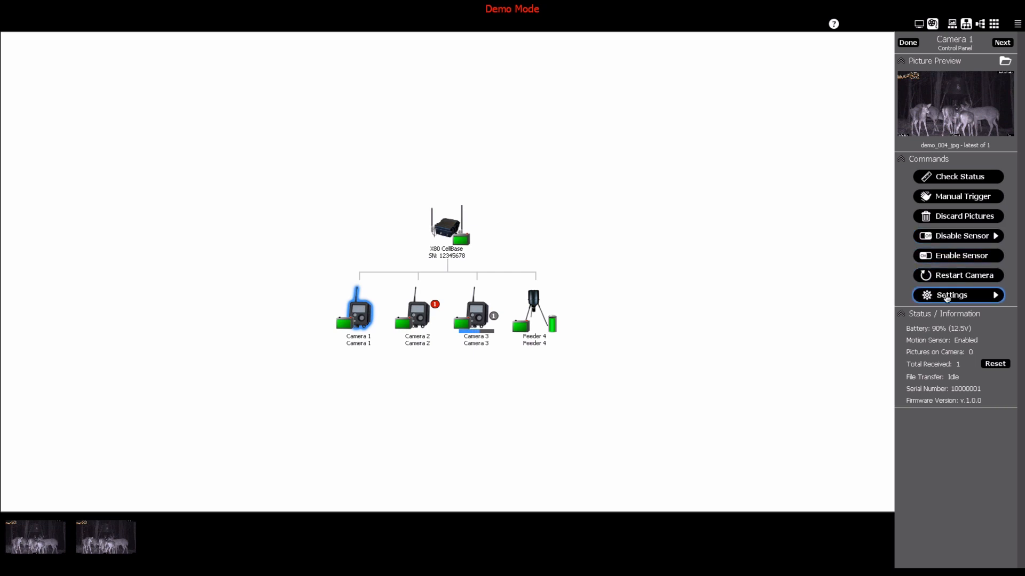
# Show Camera 1's settings with picture text, stamps, image format and motion options
pyautogui.click(956, 295)
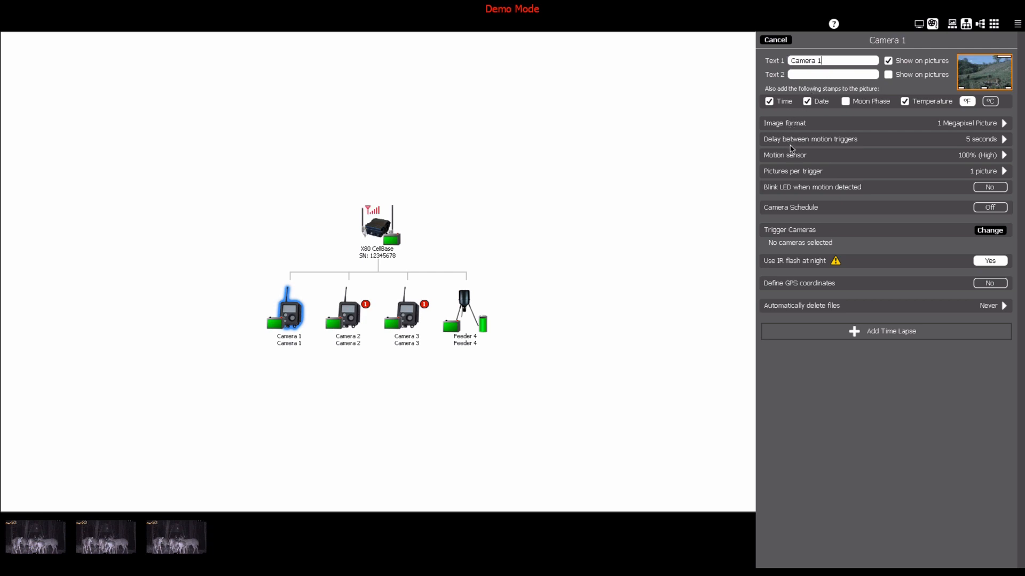
pyautogui.moveTo(895, 210)
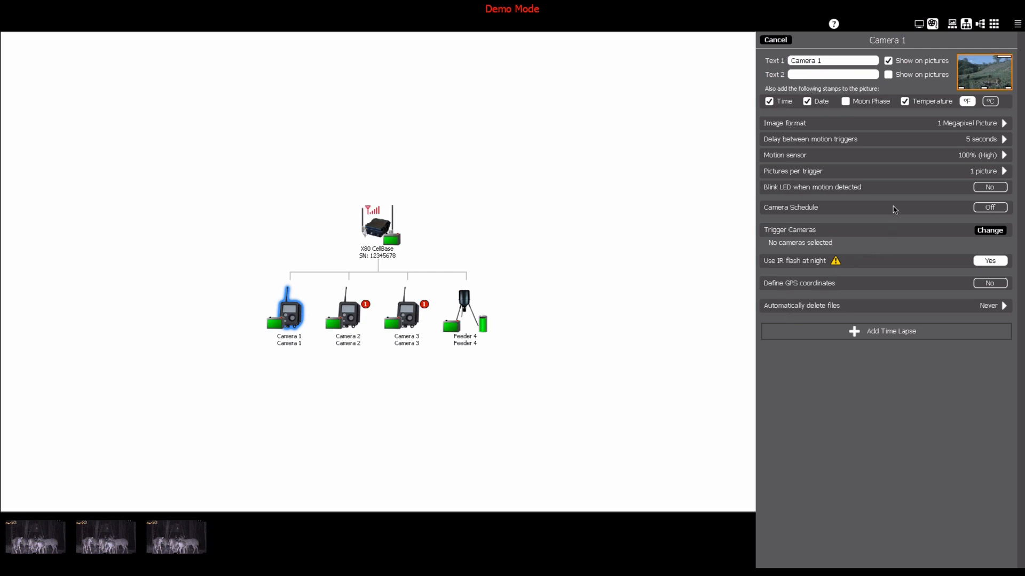